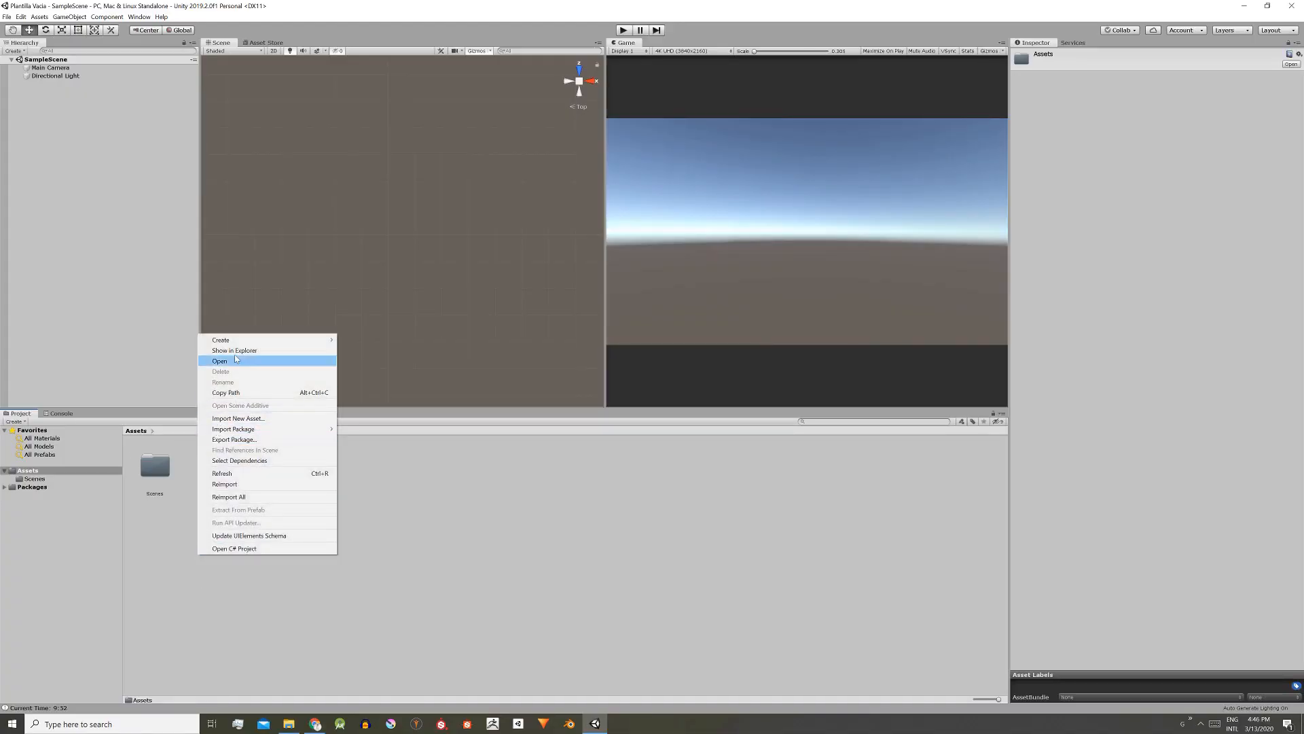
mouse_move(233, 428)
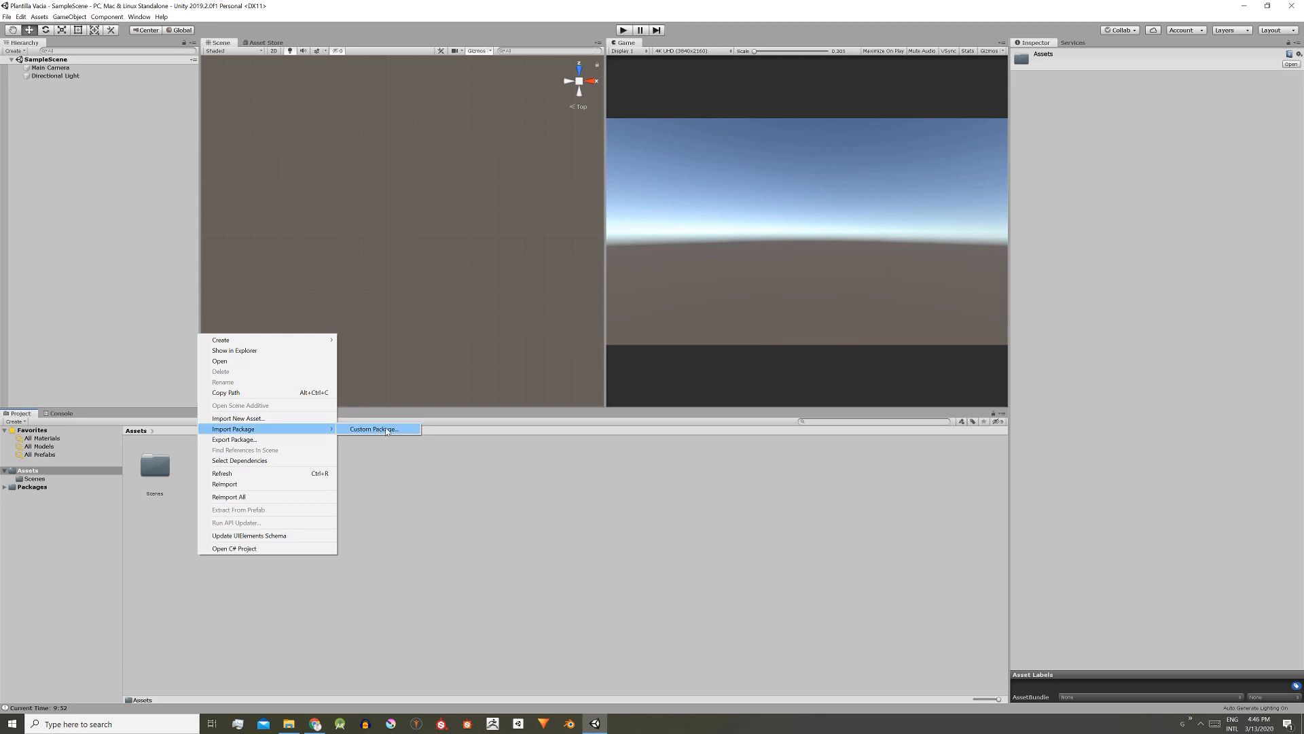
Step: Choose Custom Package import and load the GDT-Wall-Clock-V1 .unitypackage from the desktop
click(373, 428)
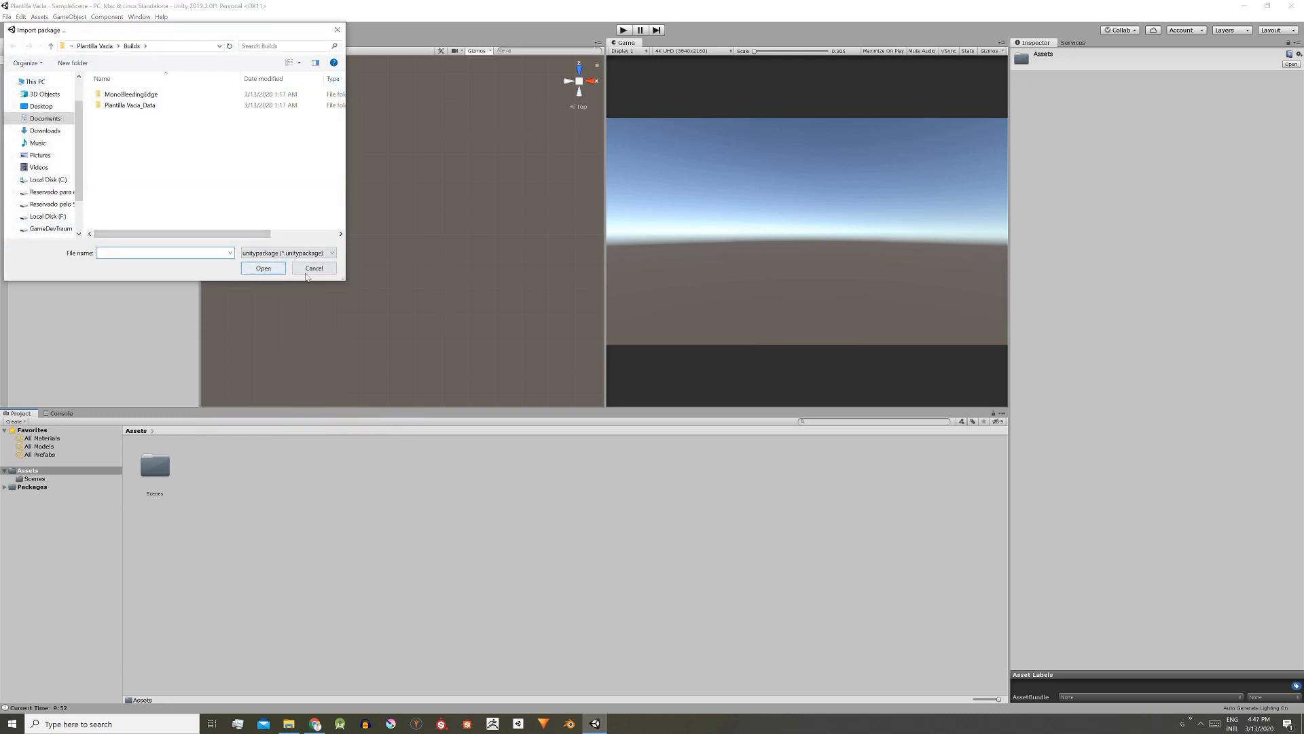
click(38, 17)
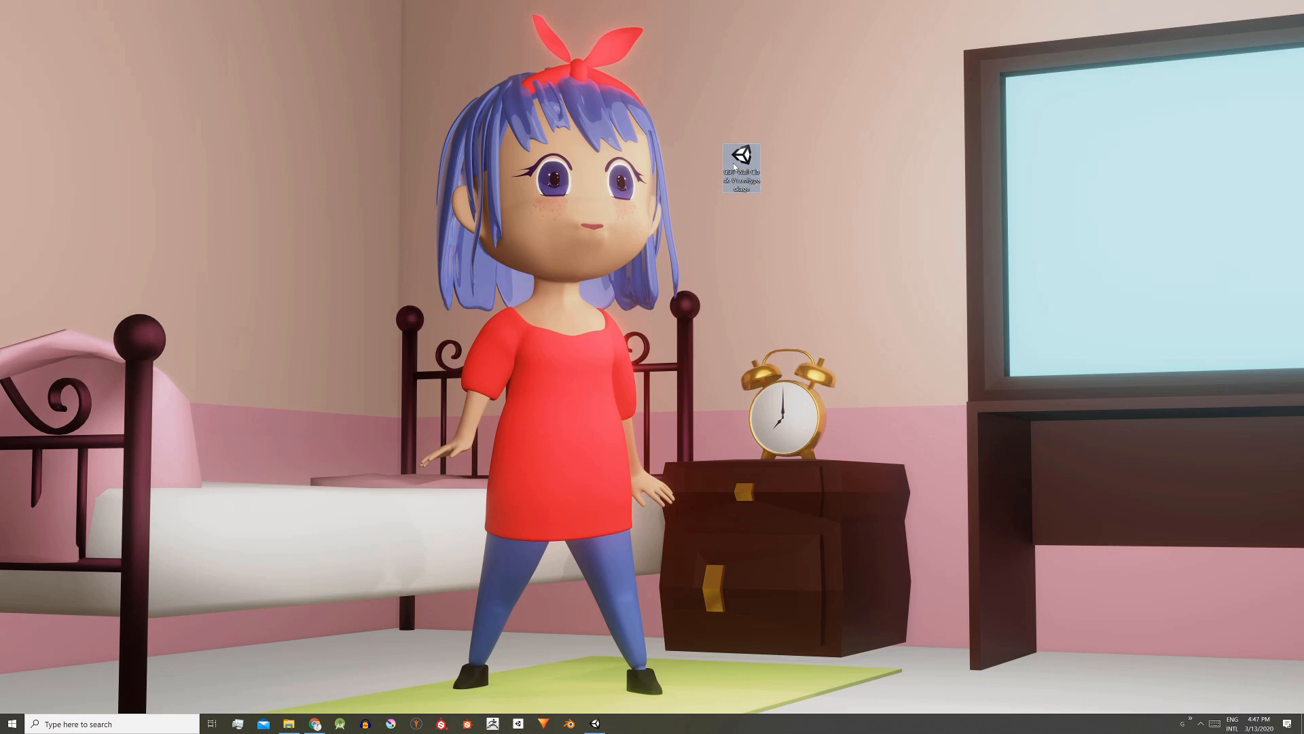
double_click(739, 157)
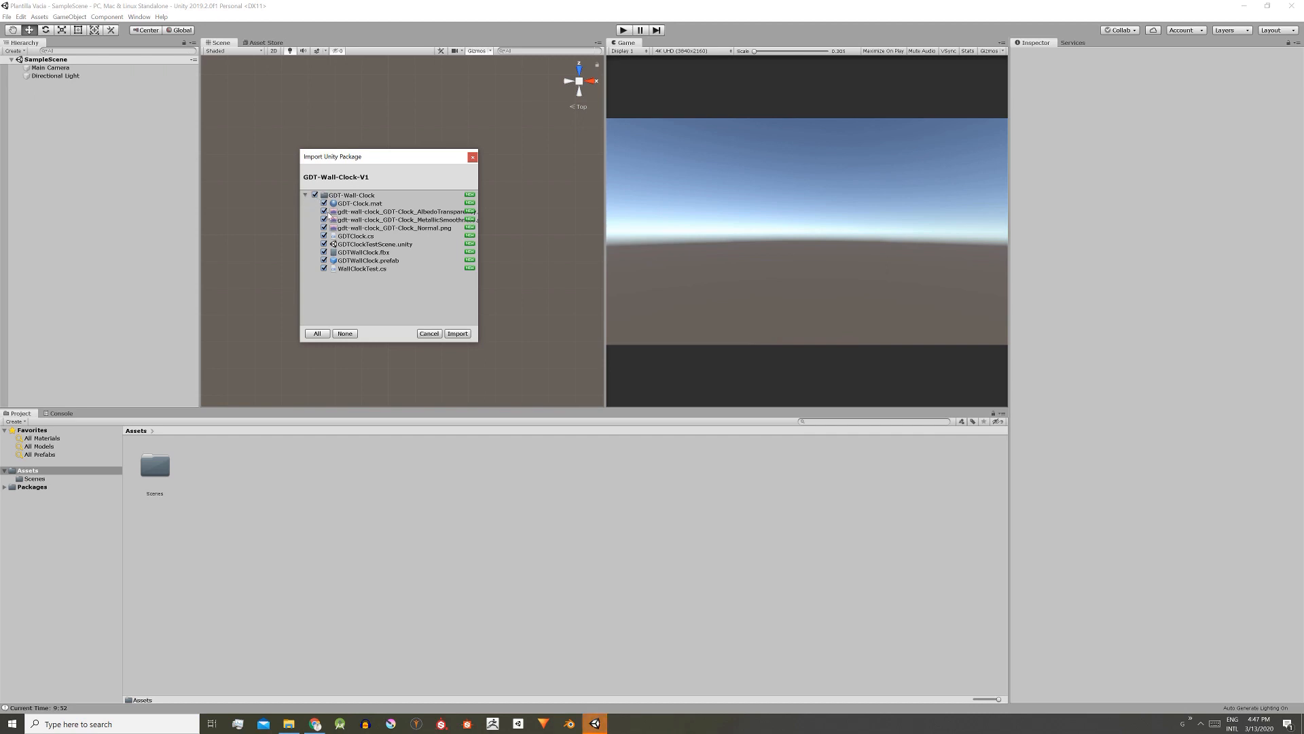
Step: Import all clock package files, then inspect the GDT-Wall-Clock folder's material and test scene
click(358, 203)
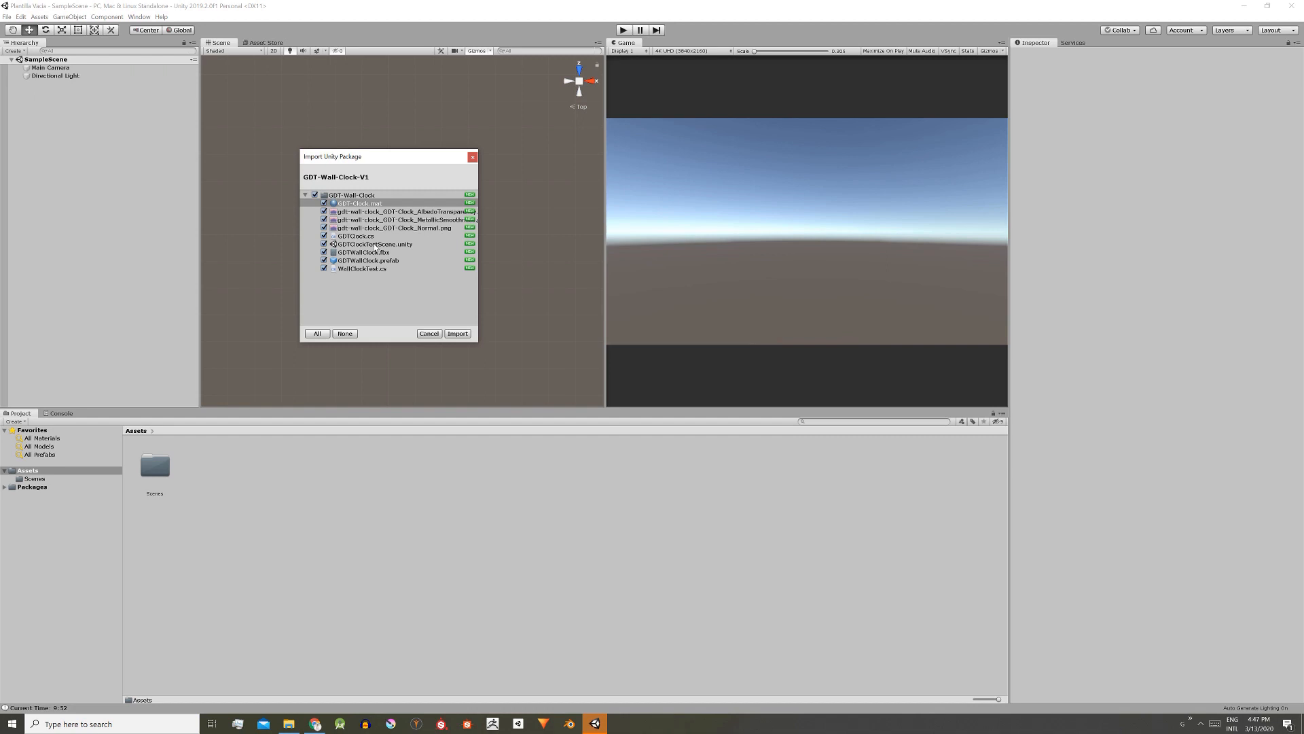
click(458, 333)
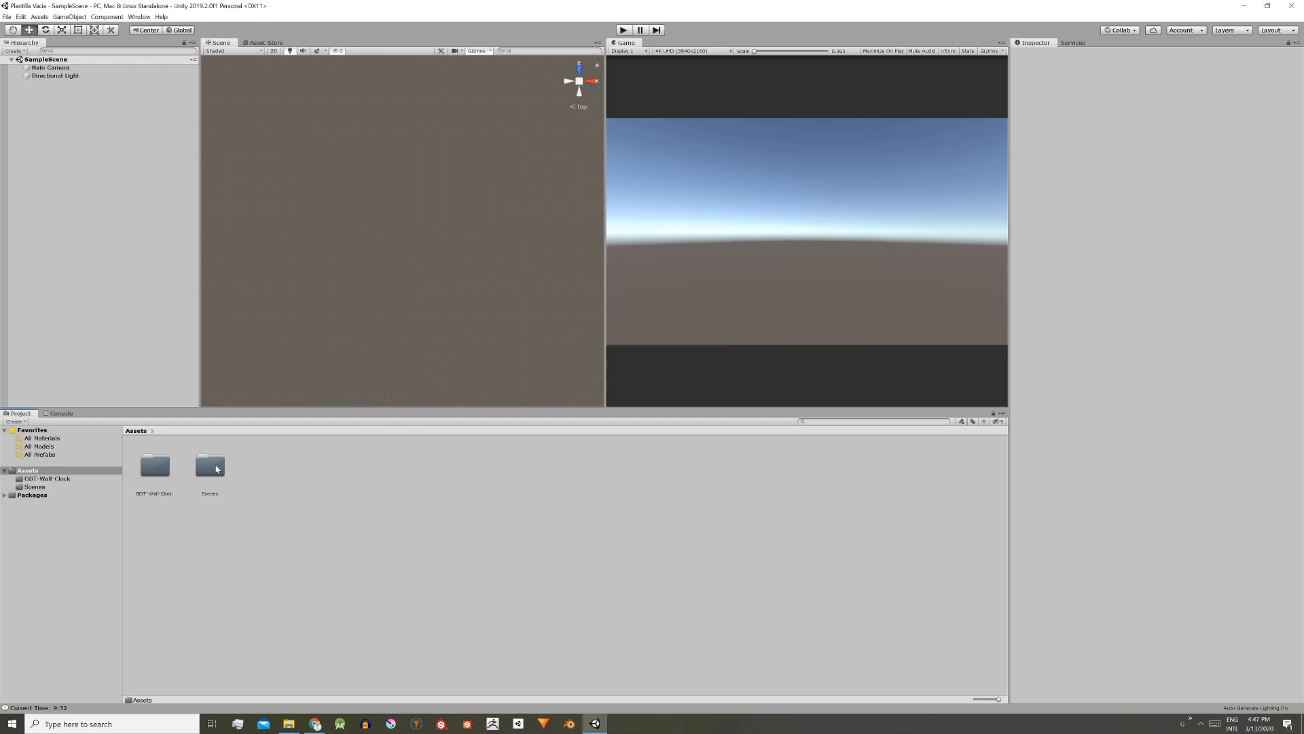
double_click(153, 465)
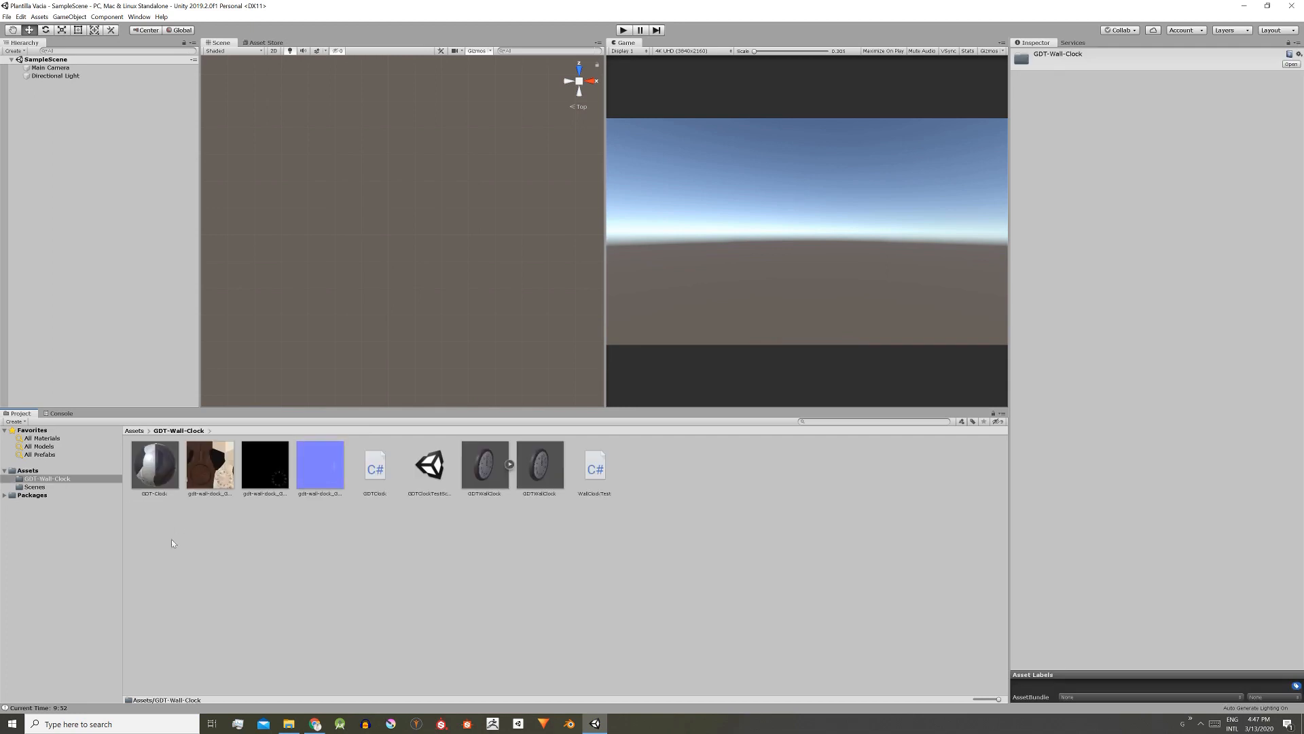
mouse_move(450, 490)
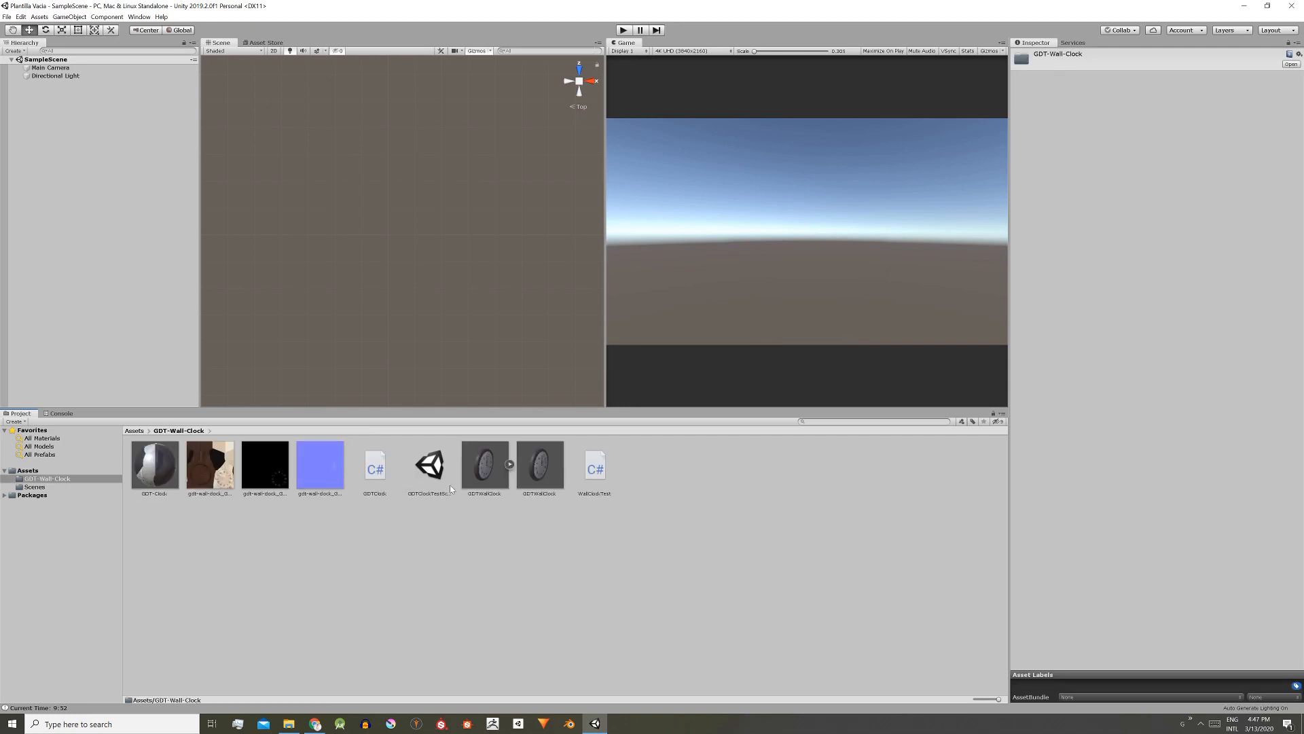
click(153, 464)
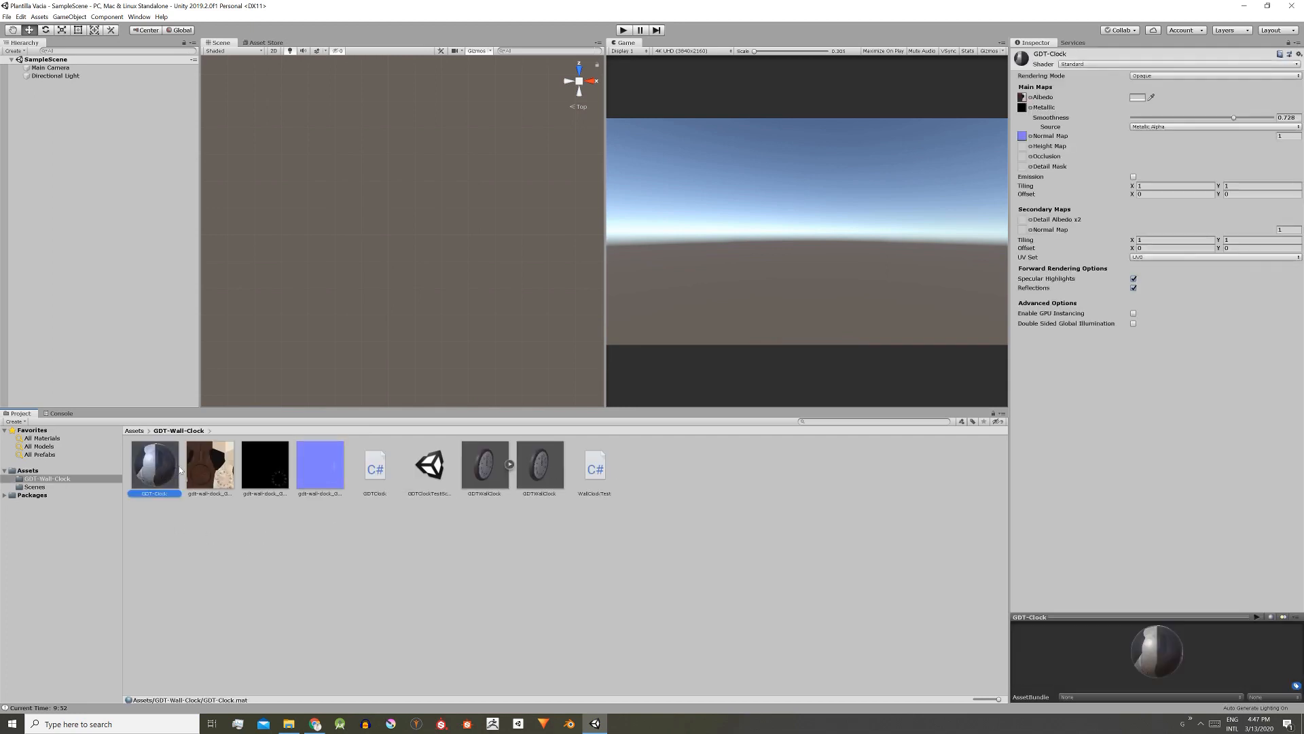
click(428, 465)
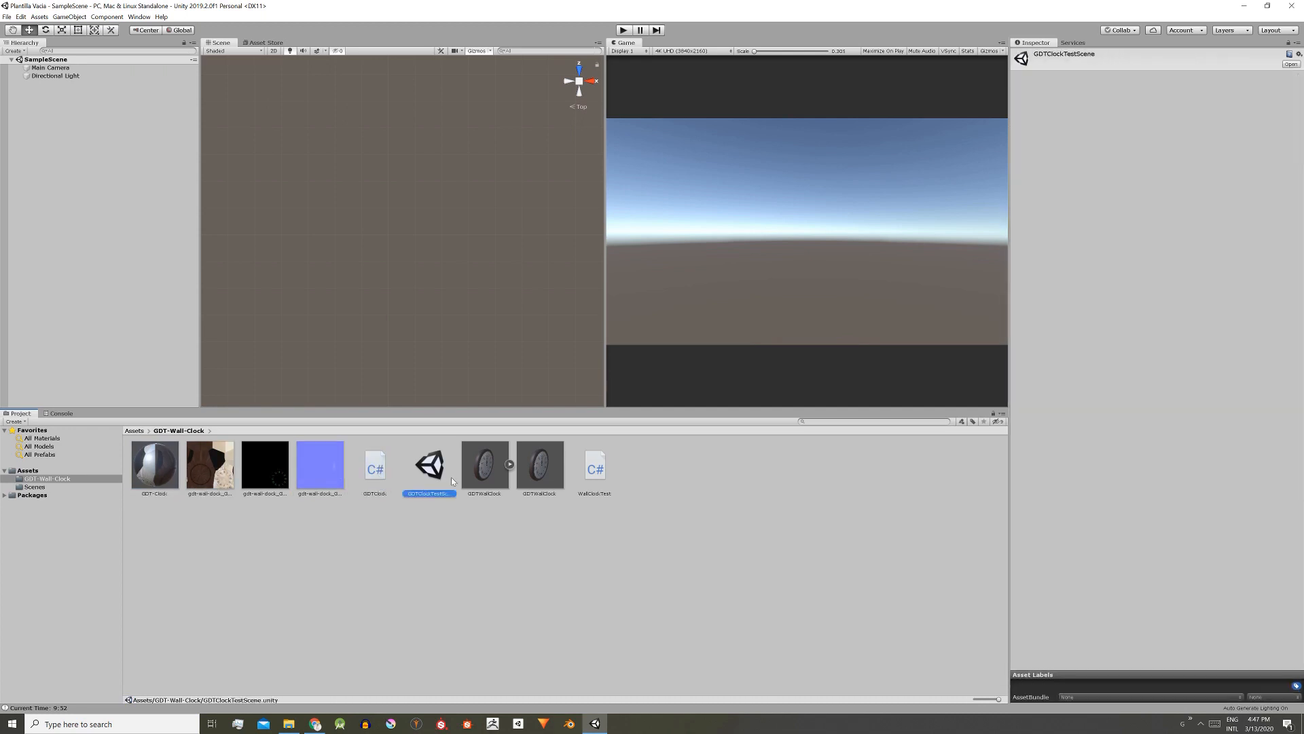
Step: Load GDTClockTestScene showing the roman-numeral clock and run it once in Play mode
double_click(429, 464)
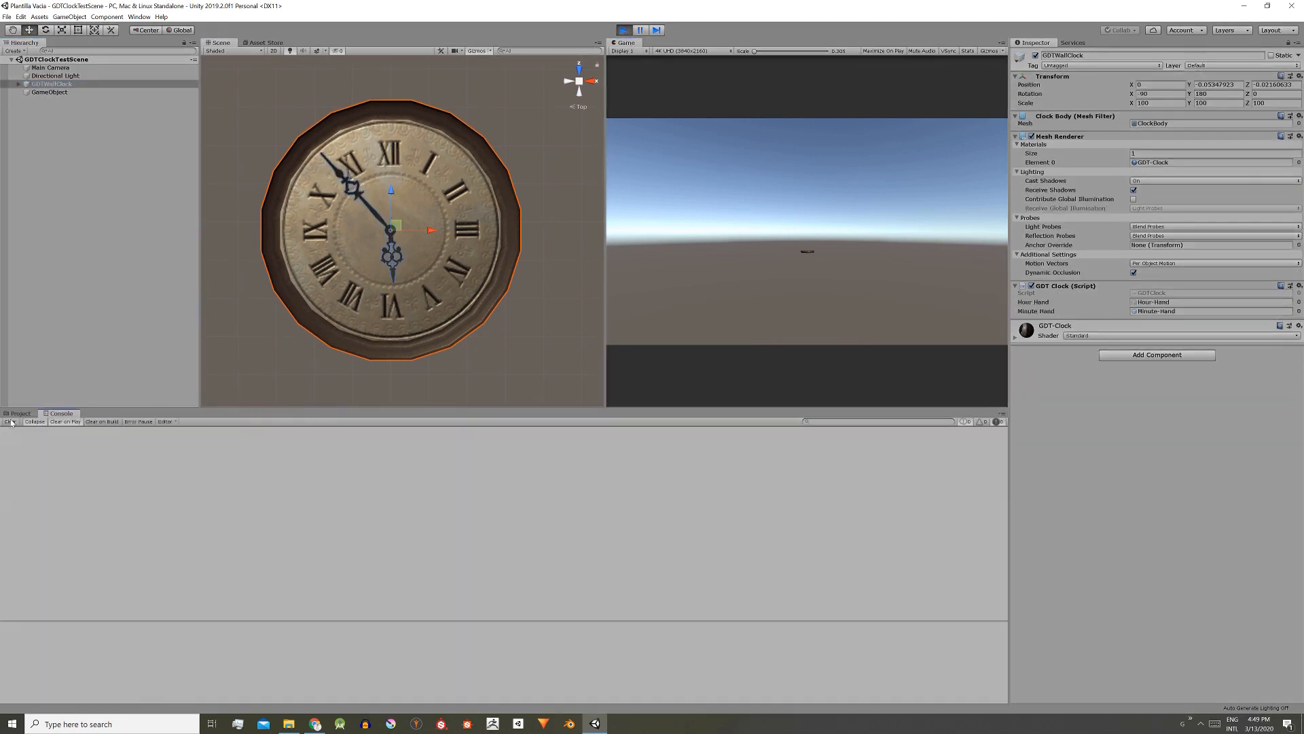
click(625, 30)
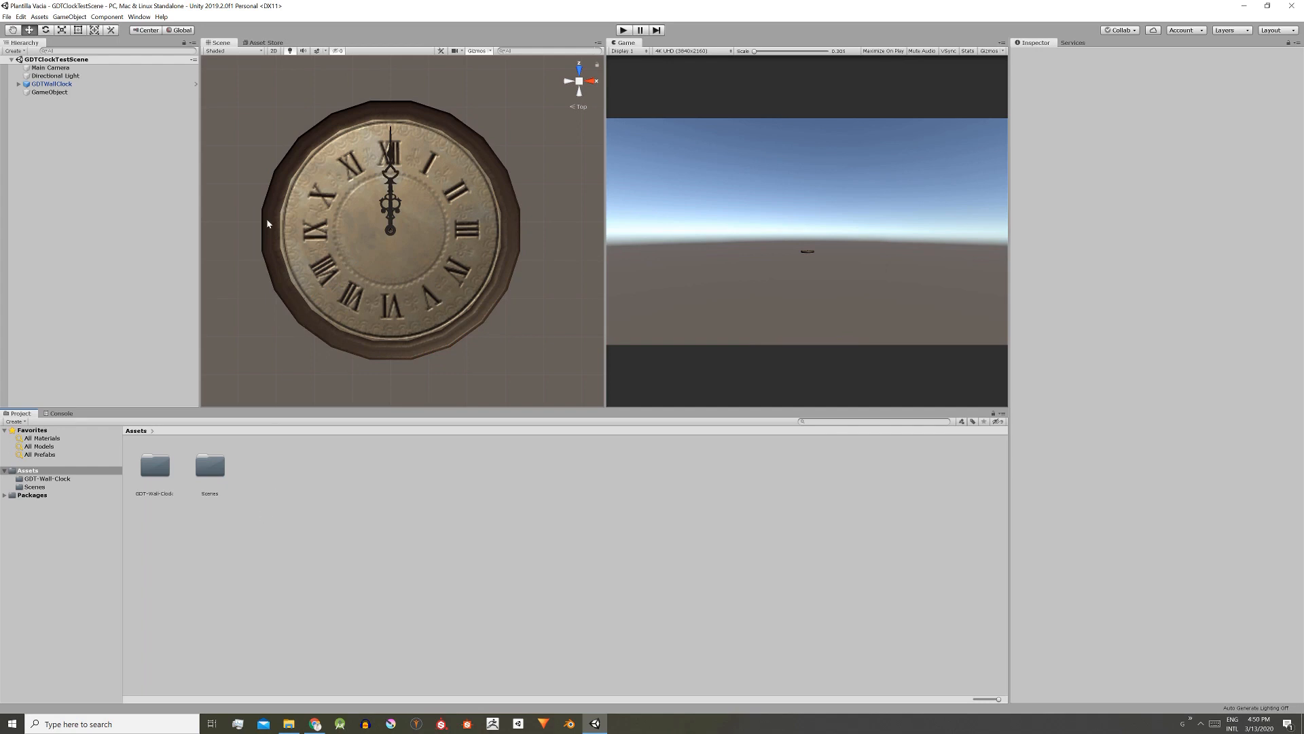
Step: Start Export Package from the Assets folder and select the Scenes entry
right_click(235, 556)
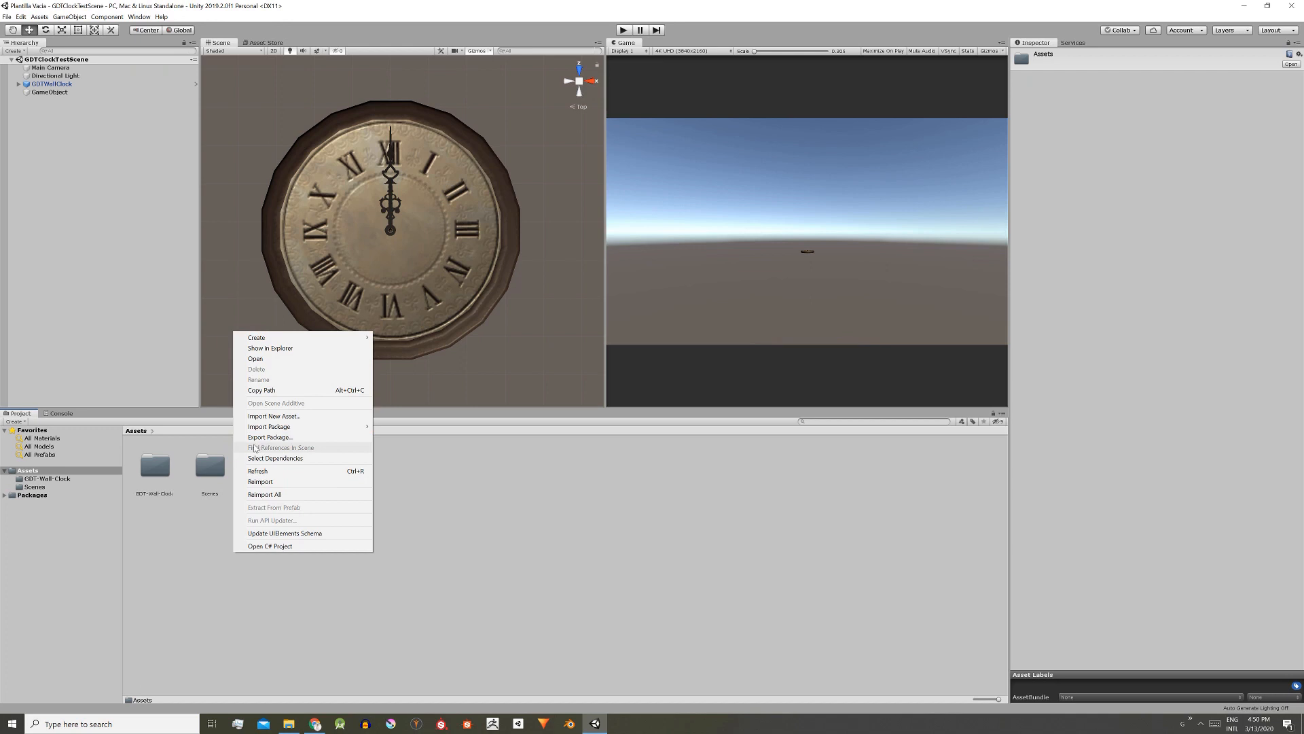
click(269, 436)
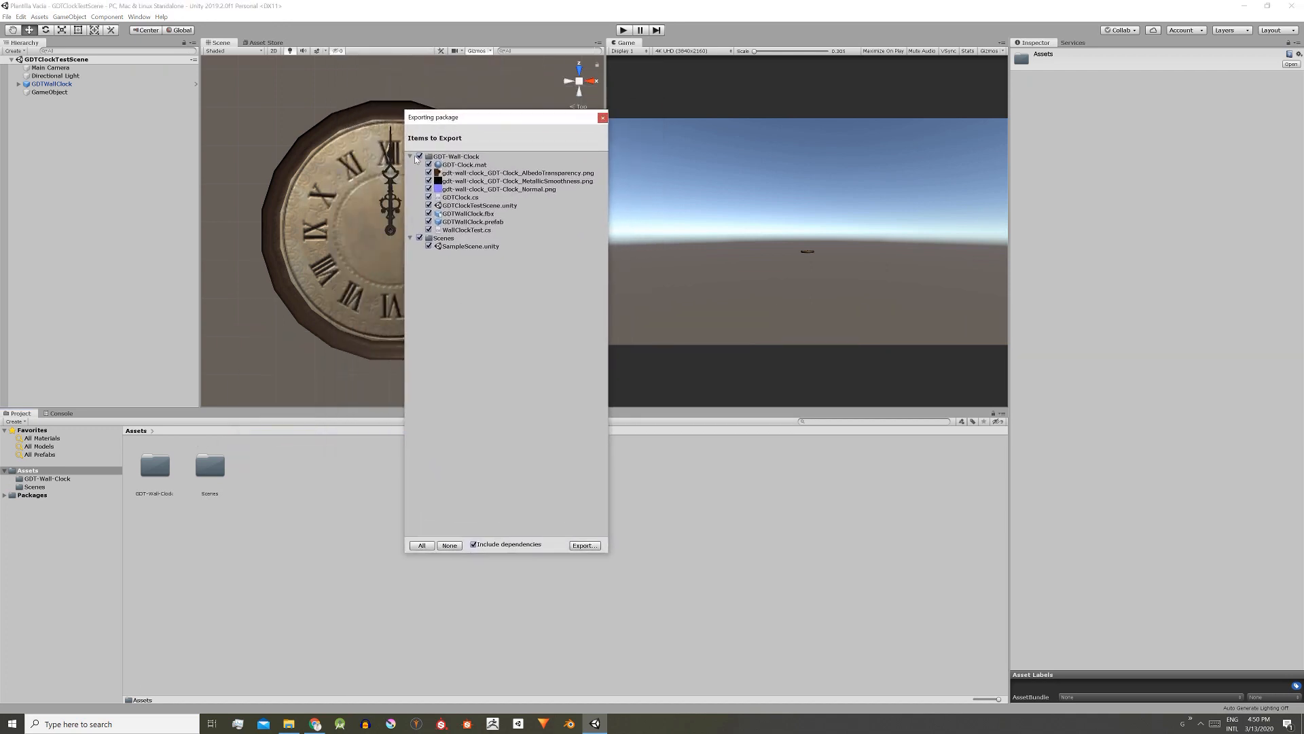
click(443, 238)
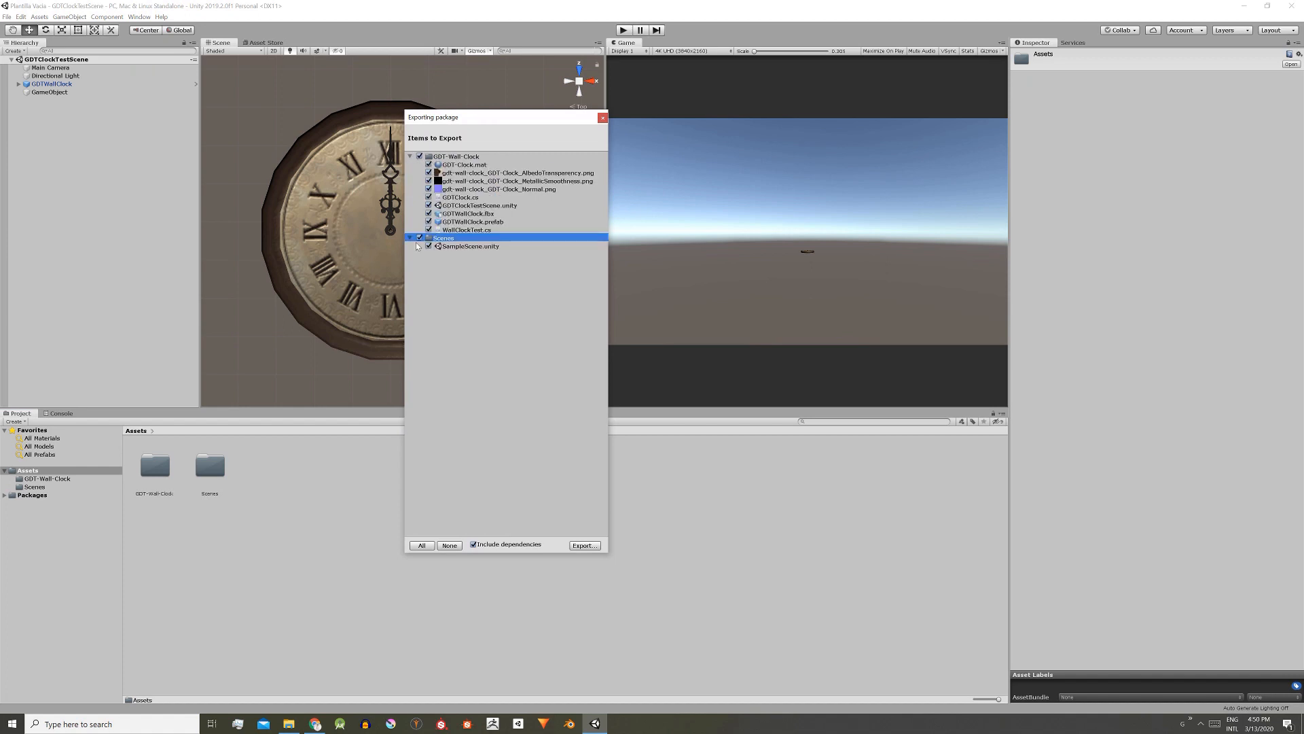
Step: Untick SampleScene, keep the wall clock prefab and export the package to the desktop
click(430, 238)
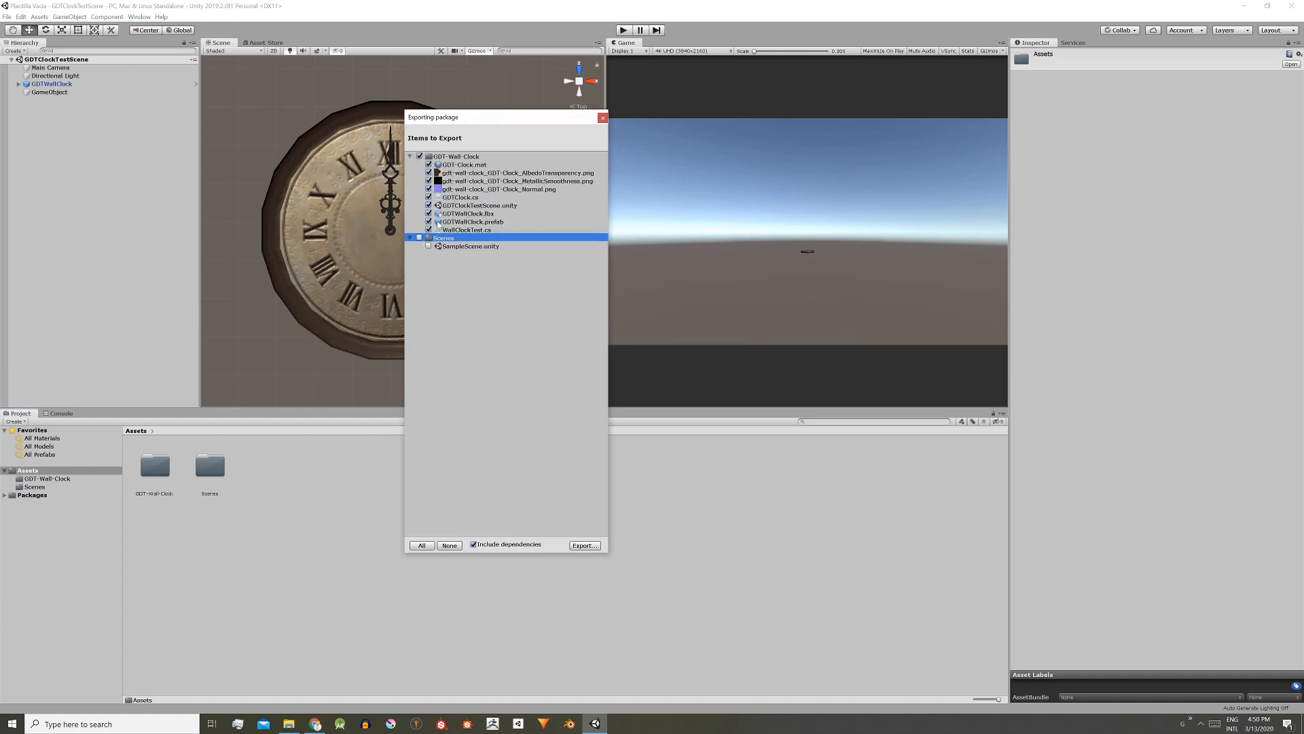
click(471, 221)
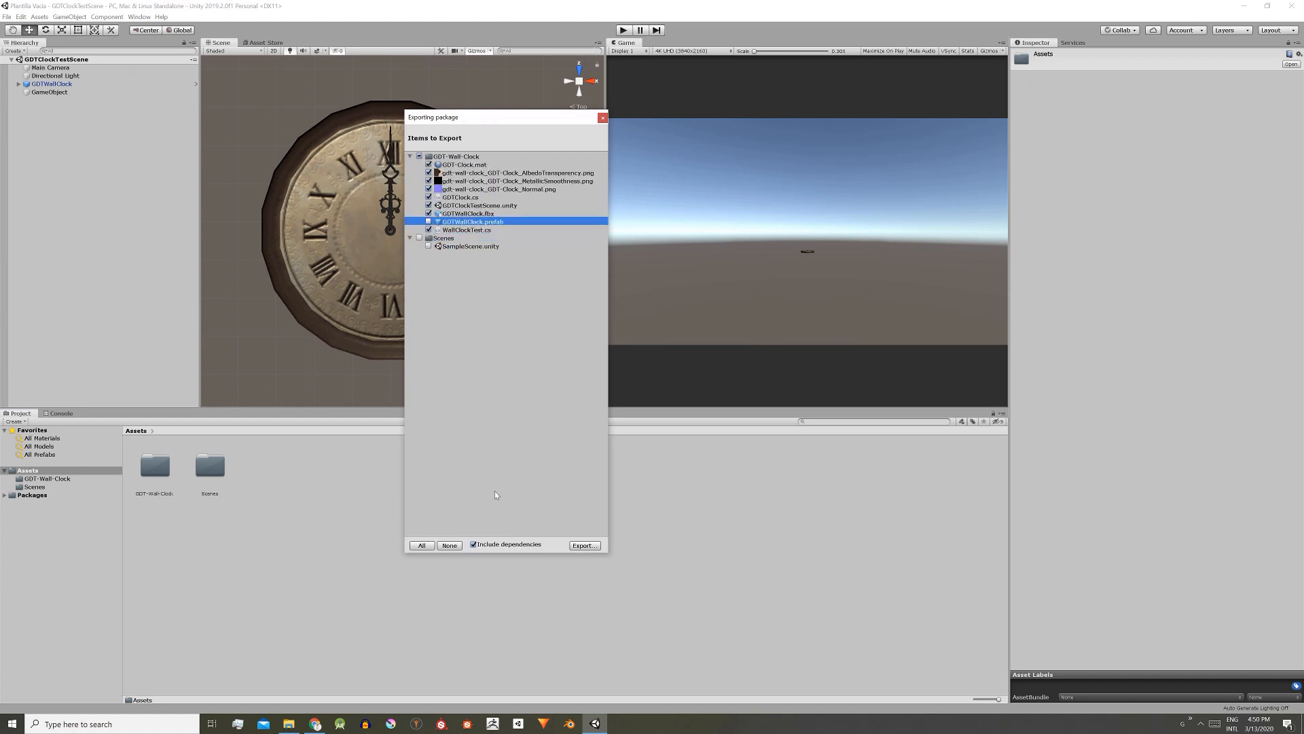
click(584, 545)
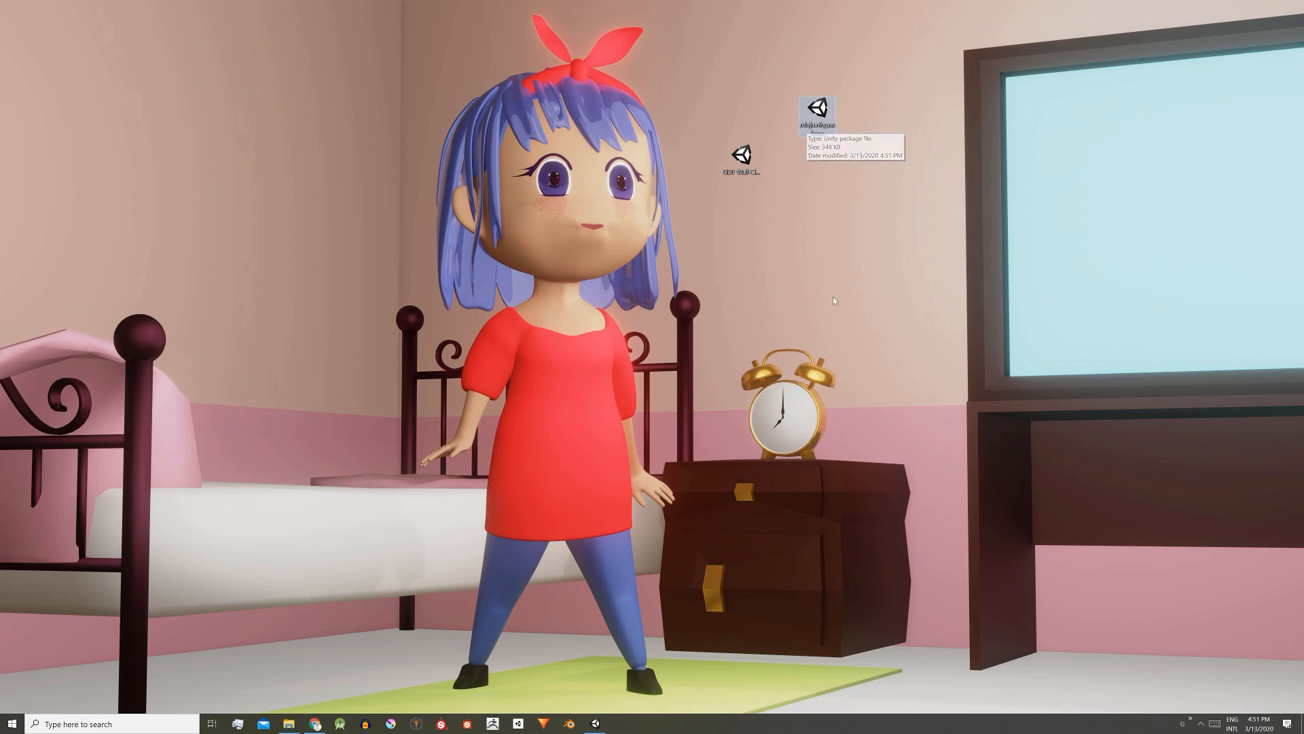
mouse_move(746, 390)
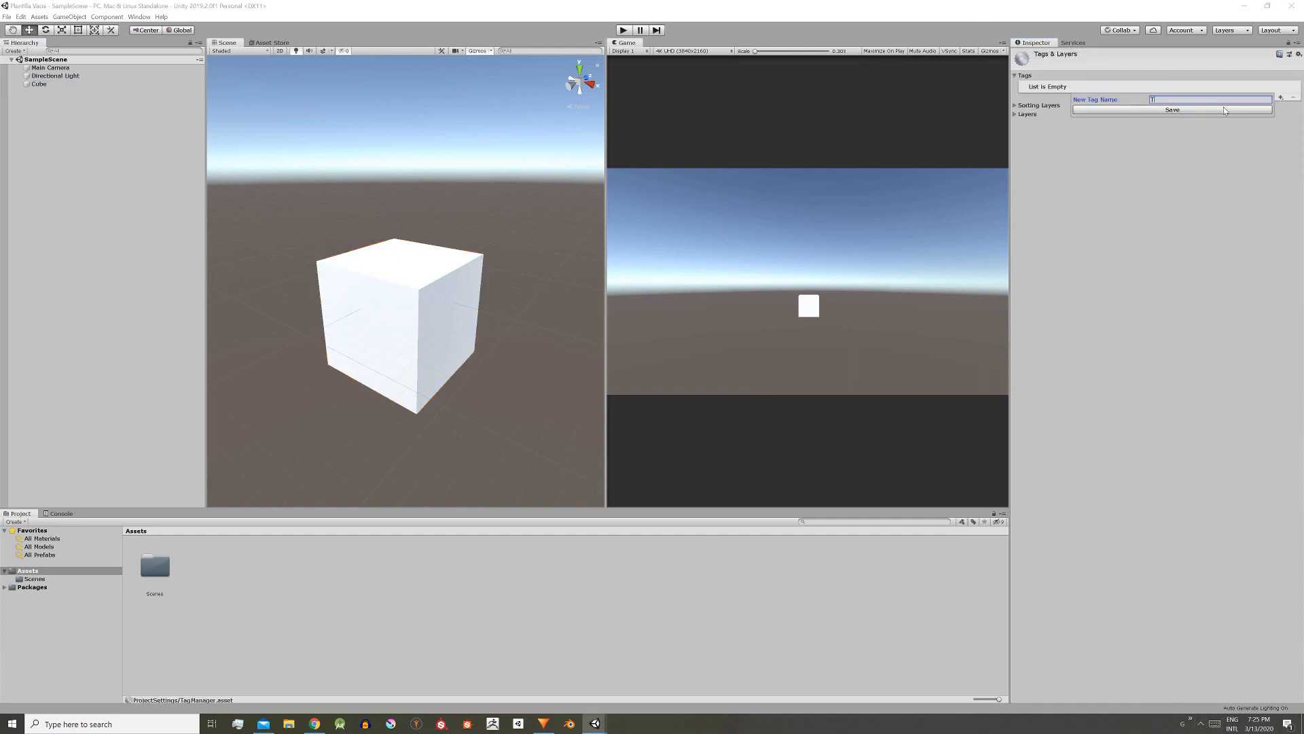
Step: Save the new tag, assign it to the cube and name User Layer 8 'Layer1'
click(39, 84)
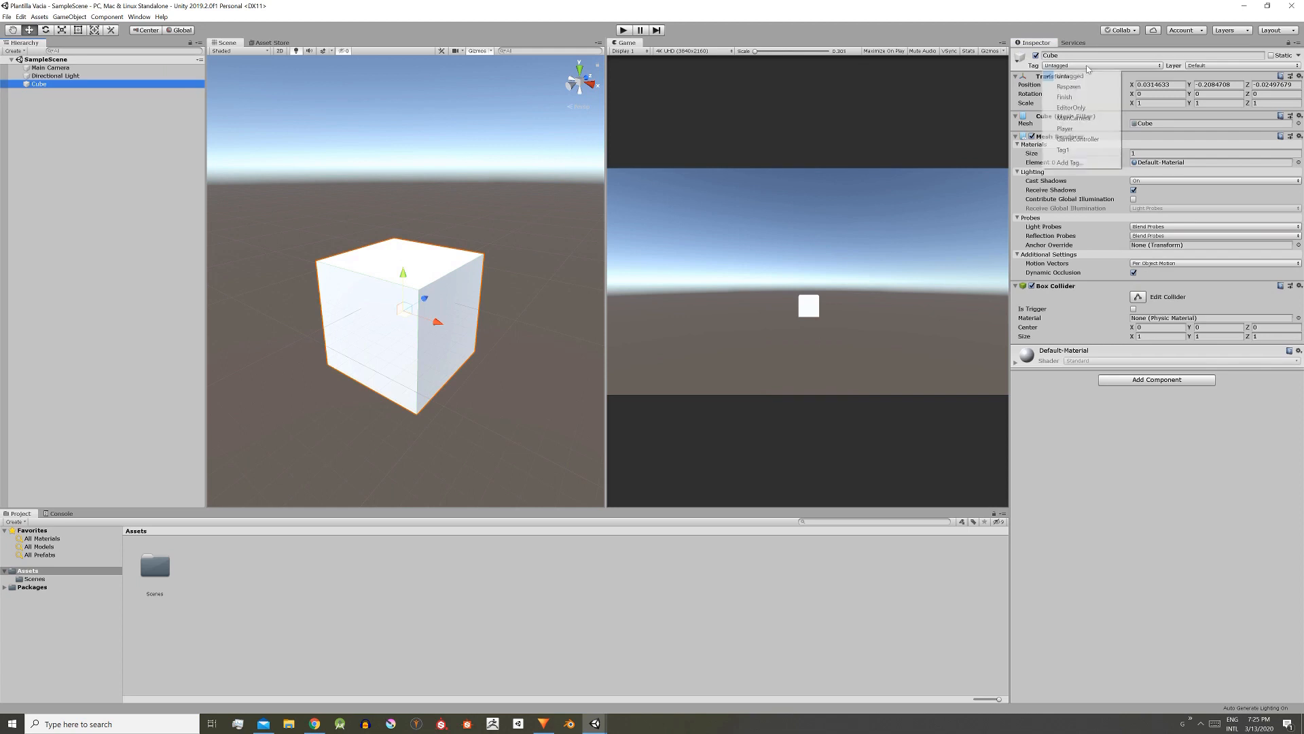
click(1073, 162)
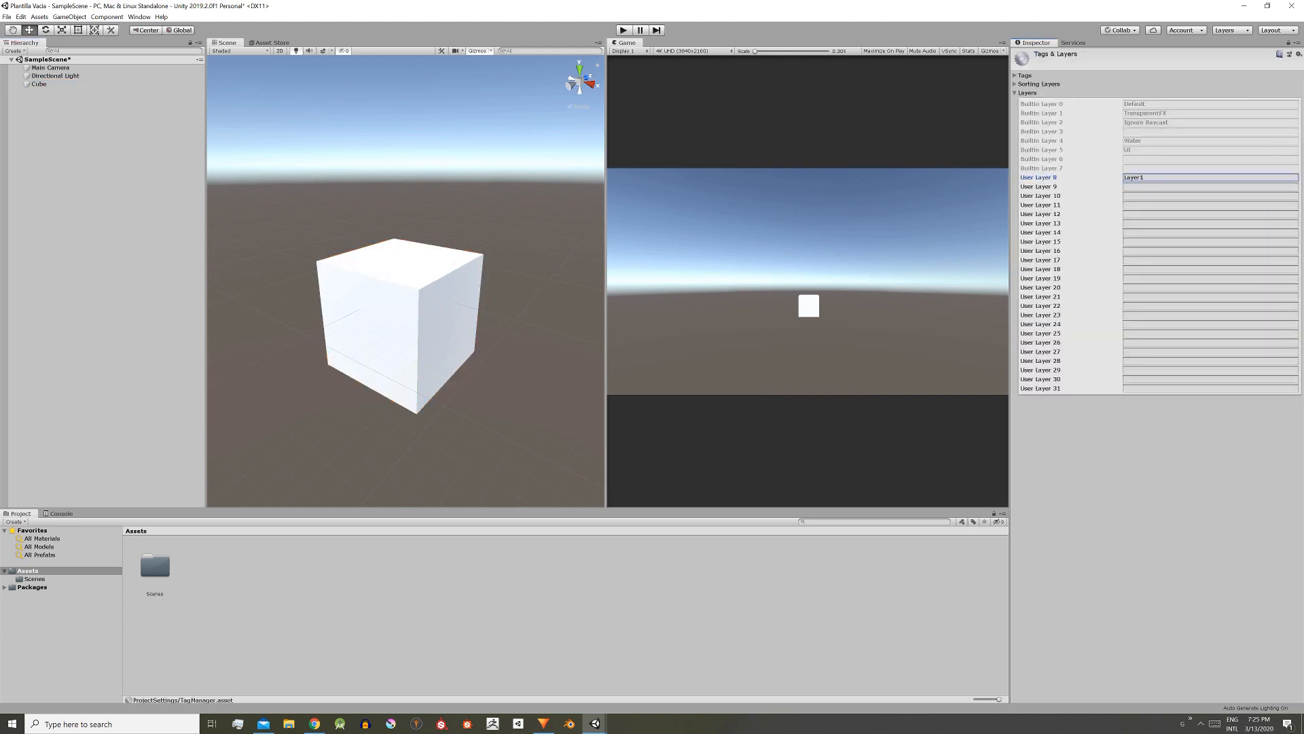
click(39, 83)
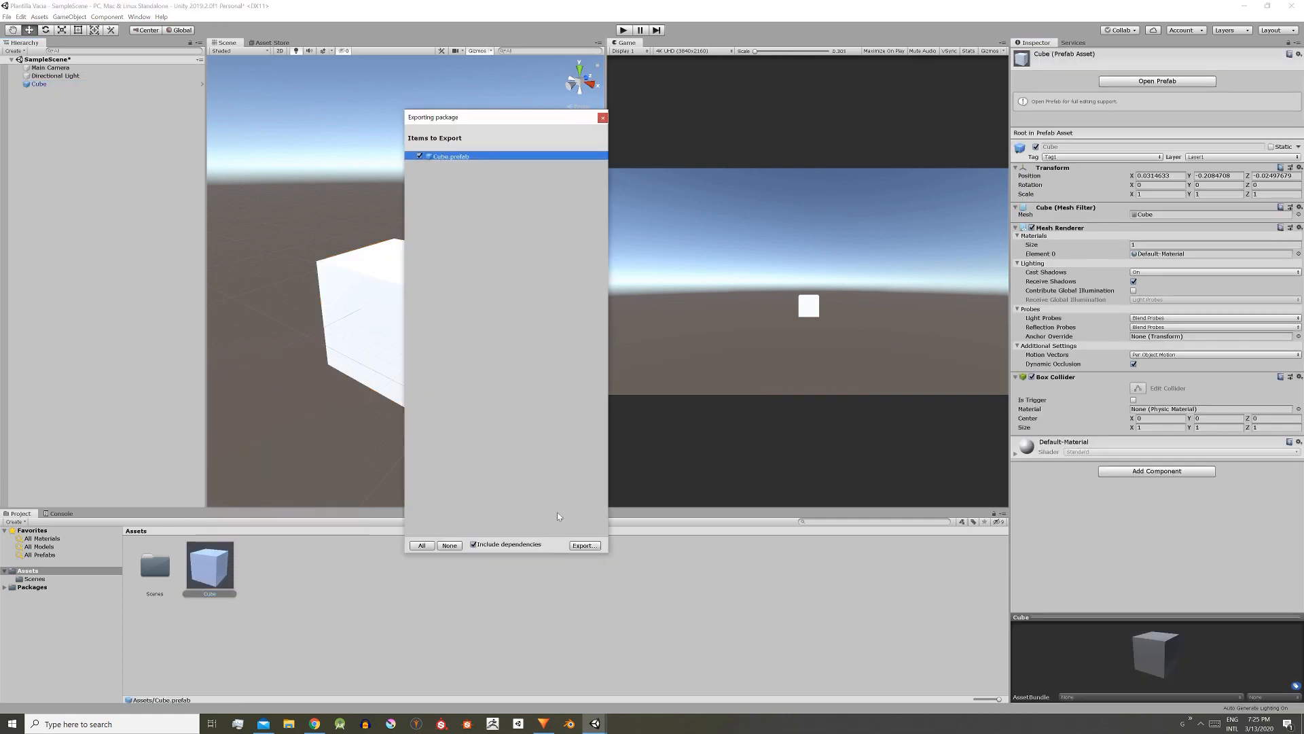
Step: Export Cube.prefab as a package and import it into the second empty project
click(585, 545)
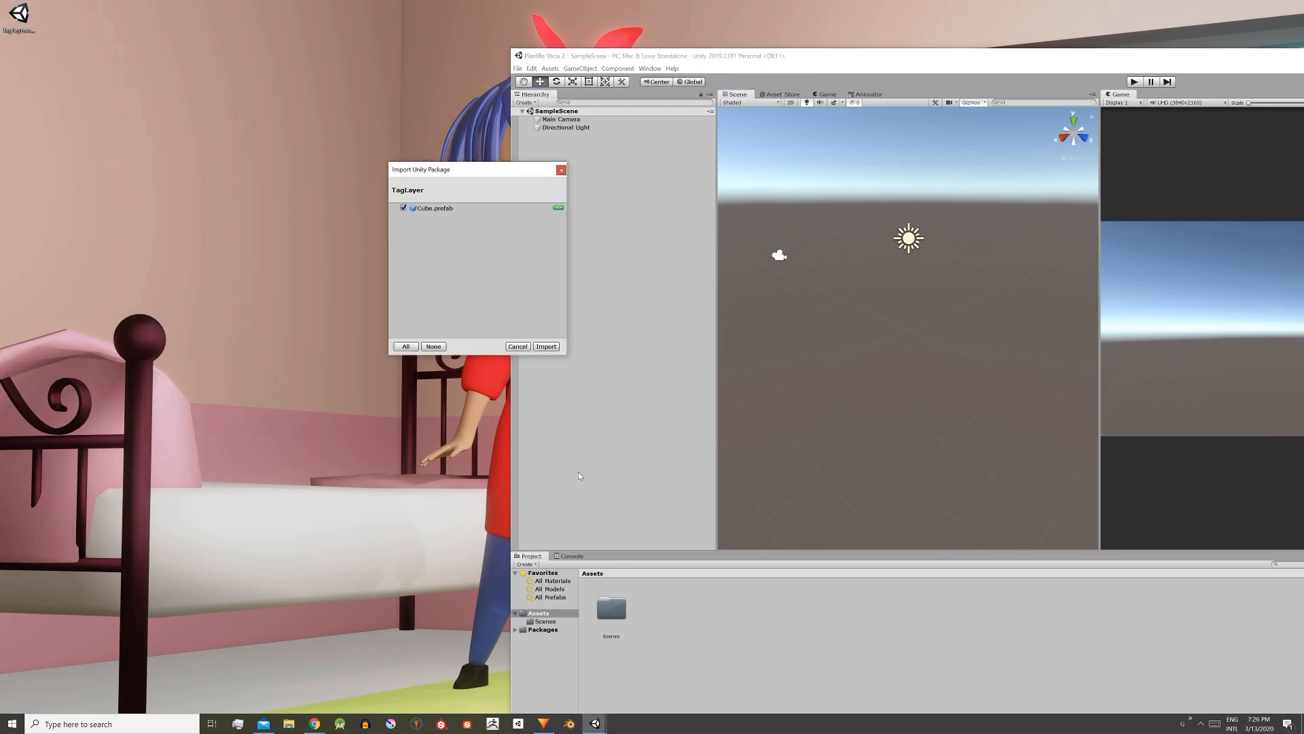
click(546, 347)
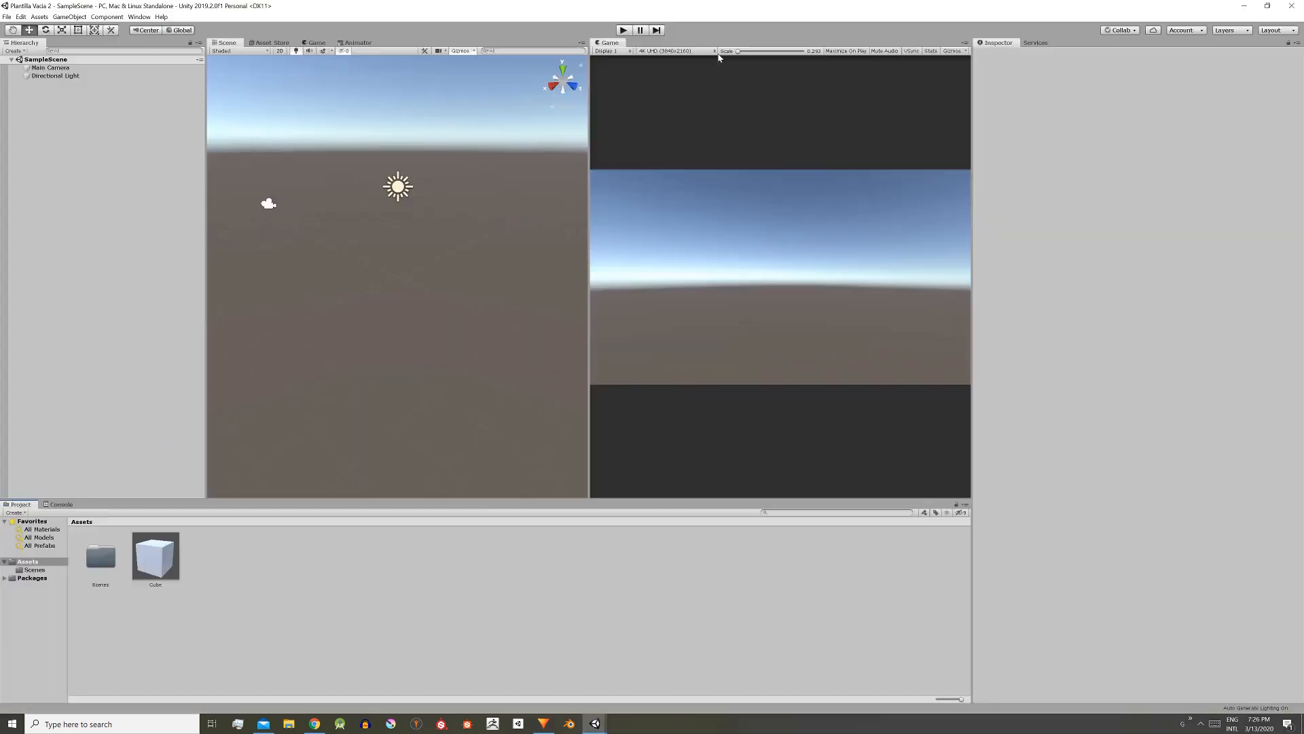